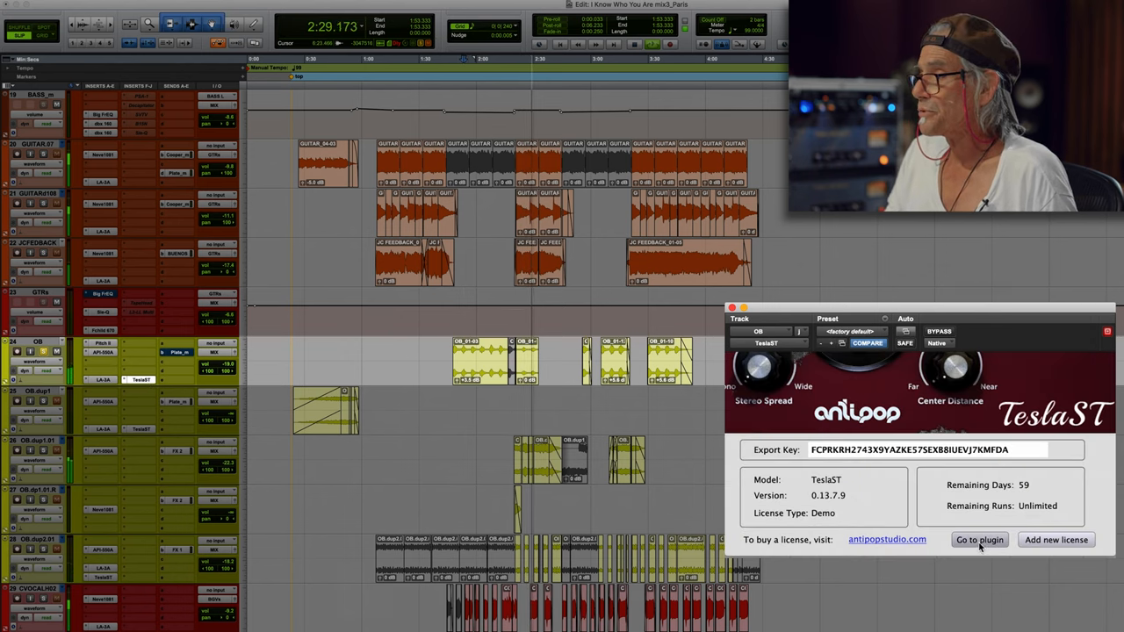
Step: Dismiss the TeslaST demo license notice with 'Go to plugin' to reveal the enhancer controls on OB
{"action": "left_click", "coordinate": [980, 540]}
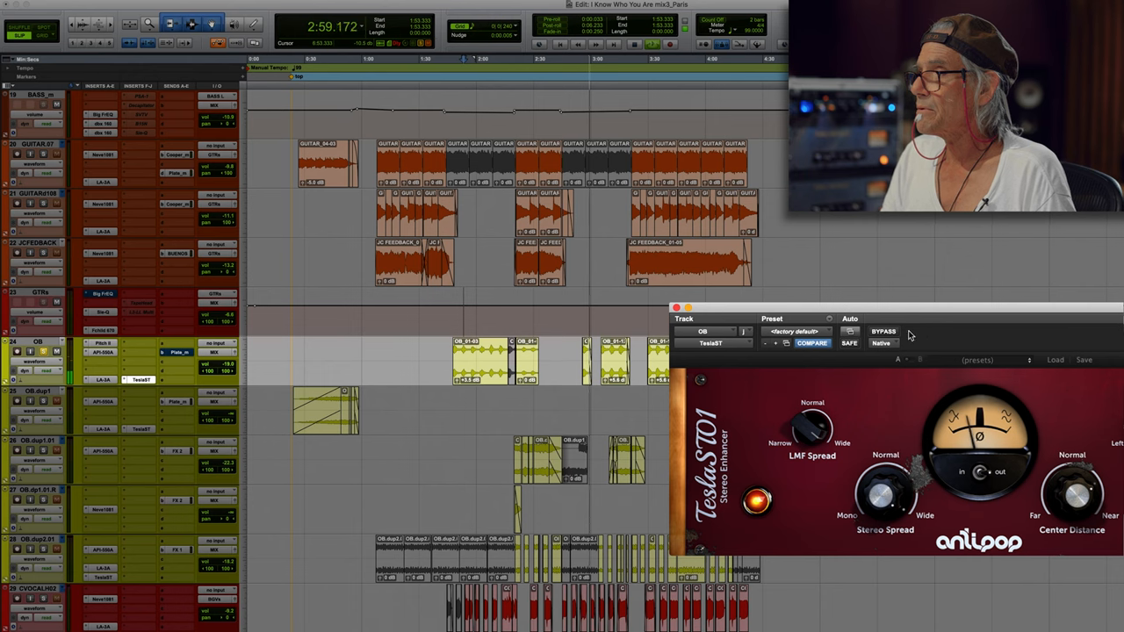
{"action": "left_click", "coordinate": [881, 332]}
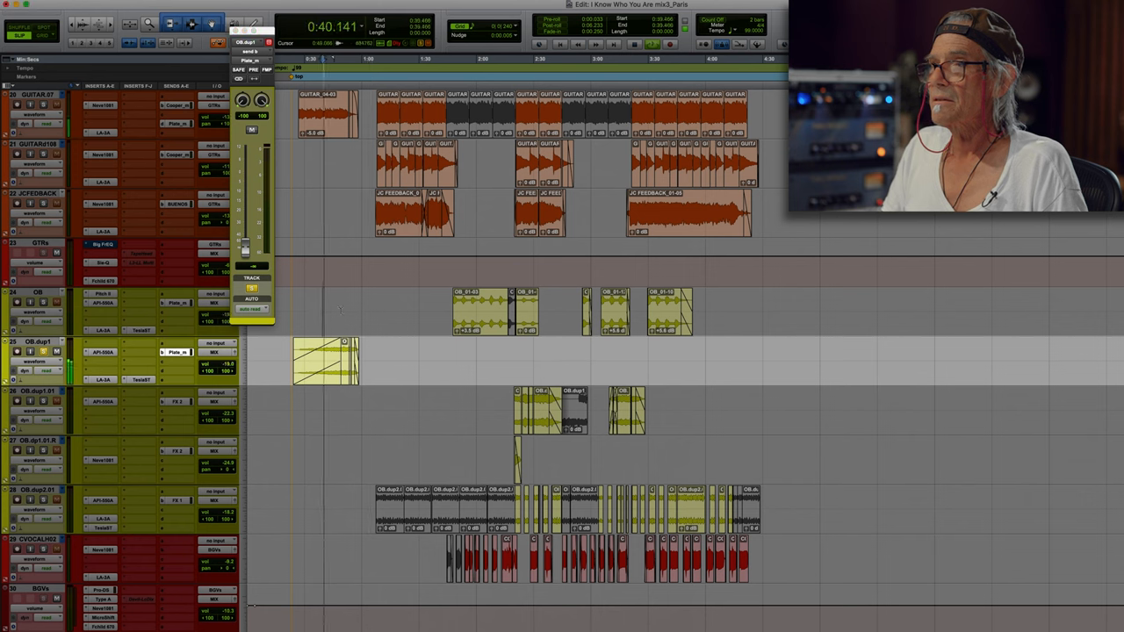
Step: Open OB.dup1's track view selector to list its automation lanes, including the Plate reverb send
{"action": "left_click", "coordinate": [38, 311]}
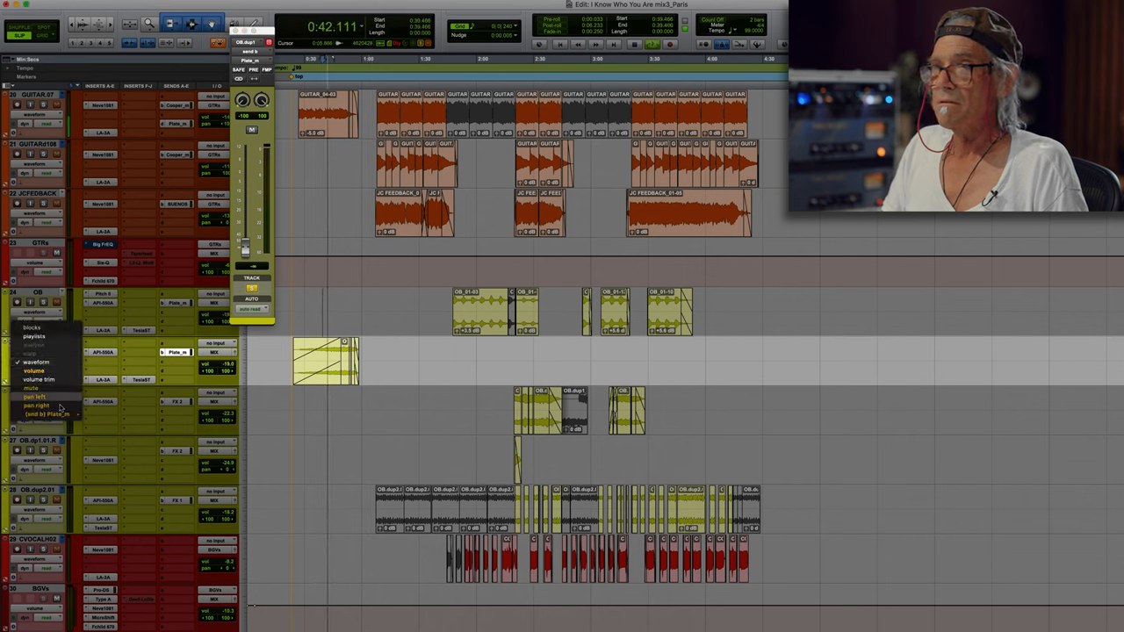